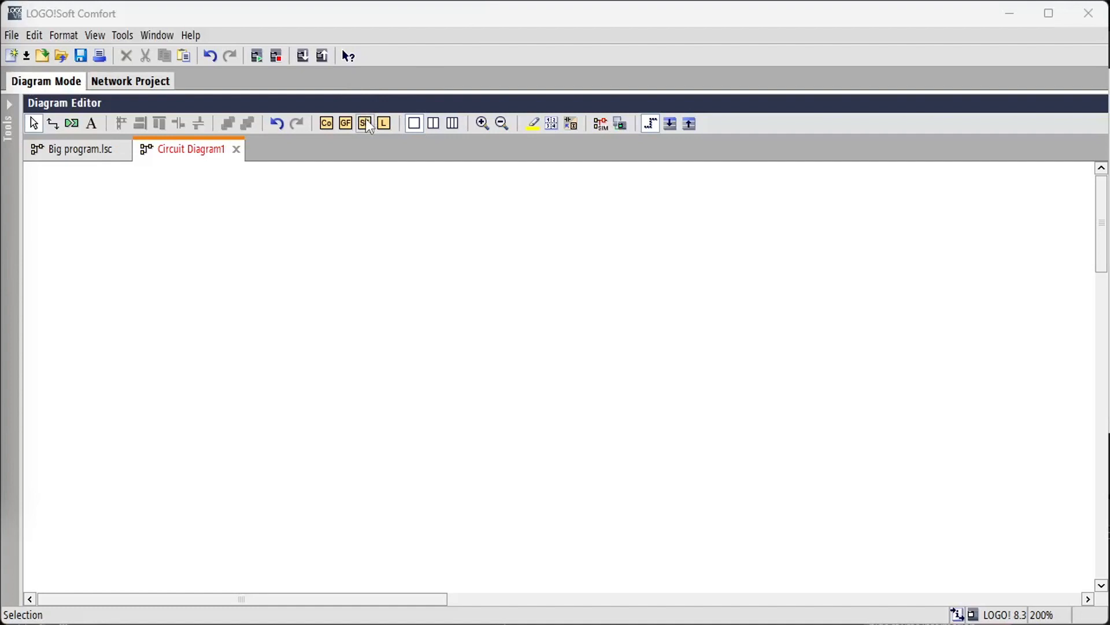
# - Place threshold trigger B001, flag M1 and a NOT block, looping NOT and M1 into B001's Fre input
pyautogui.click(364, 123)
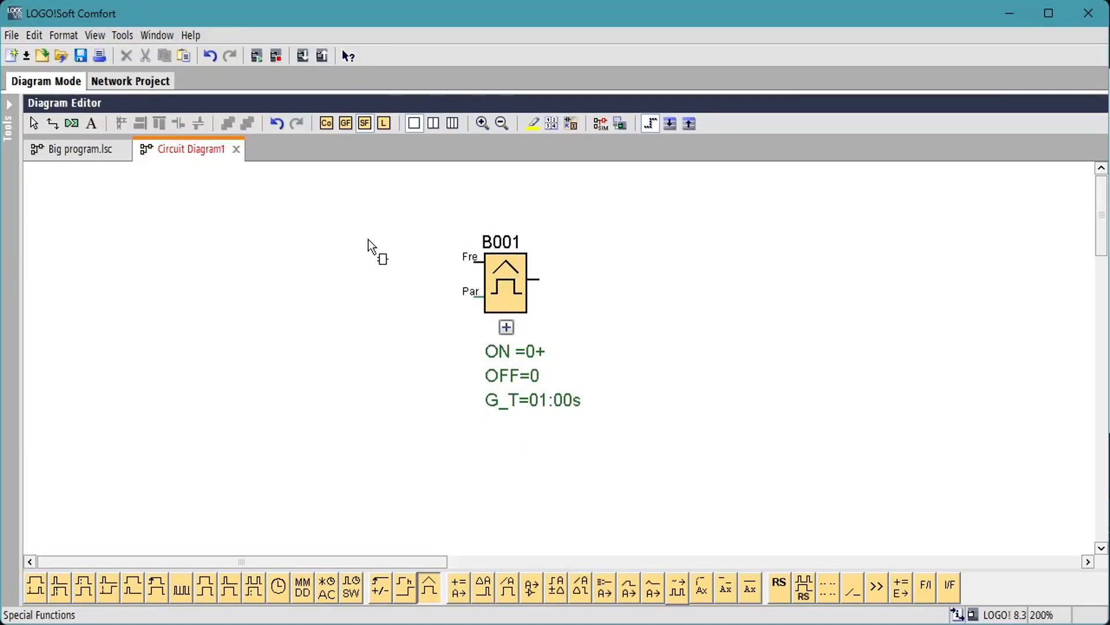
pyautogui.click(327, 124)
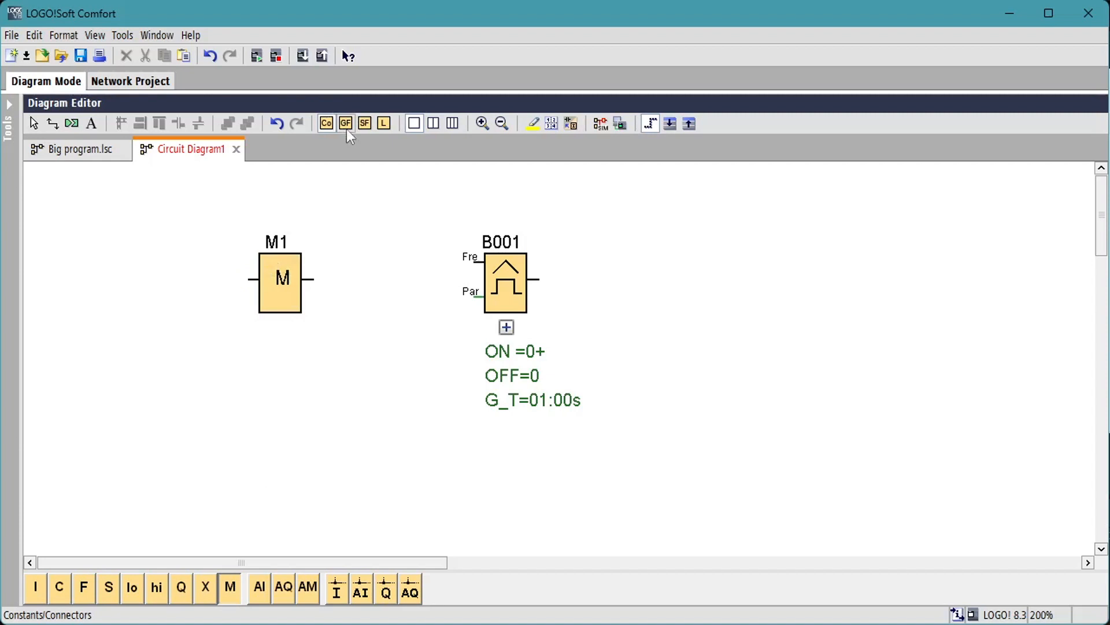
pyautogui.click(346, 123)
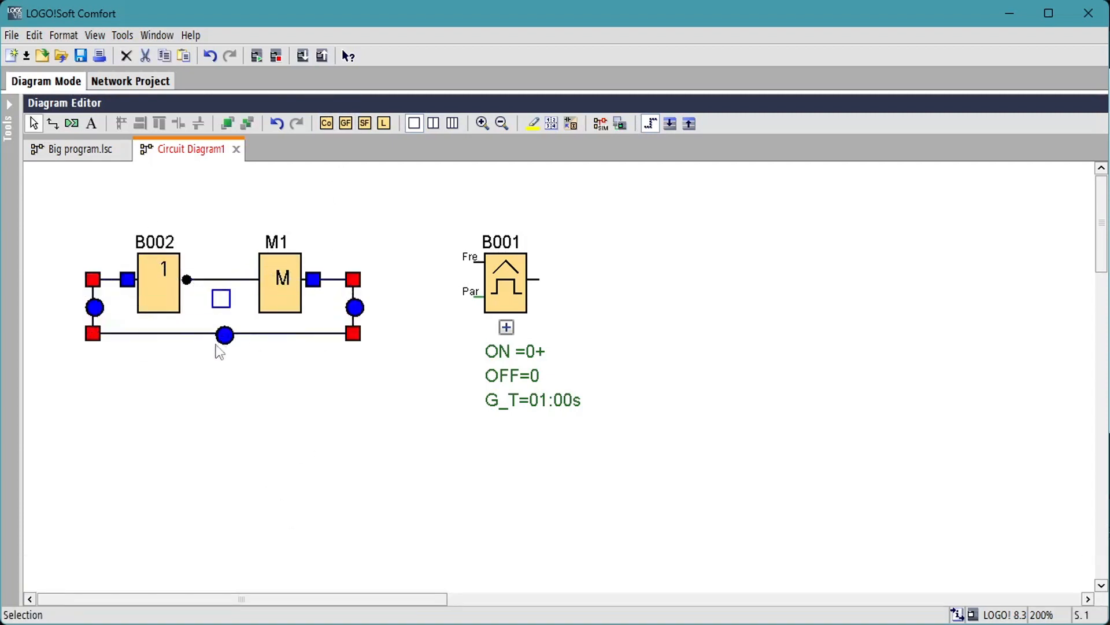
pyautogui.moveTo(354, 279); pyautogui.dragTo(497, 263)
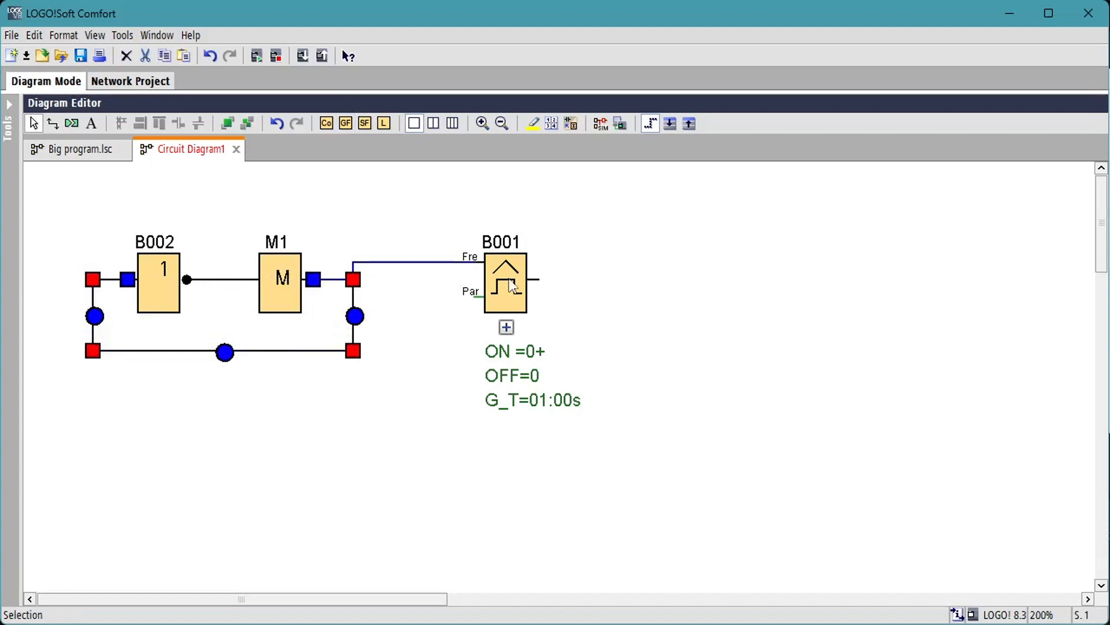
pyautogui.moveTo(506, 291)
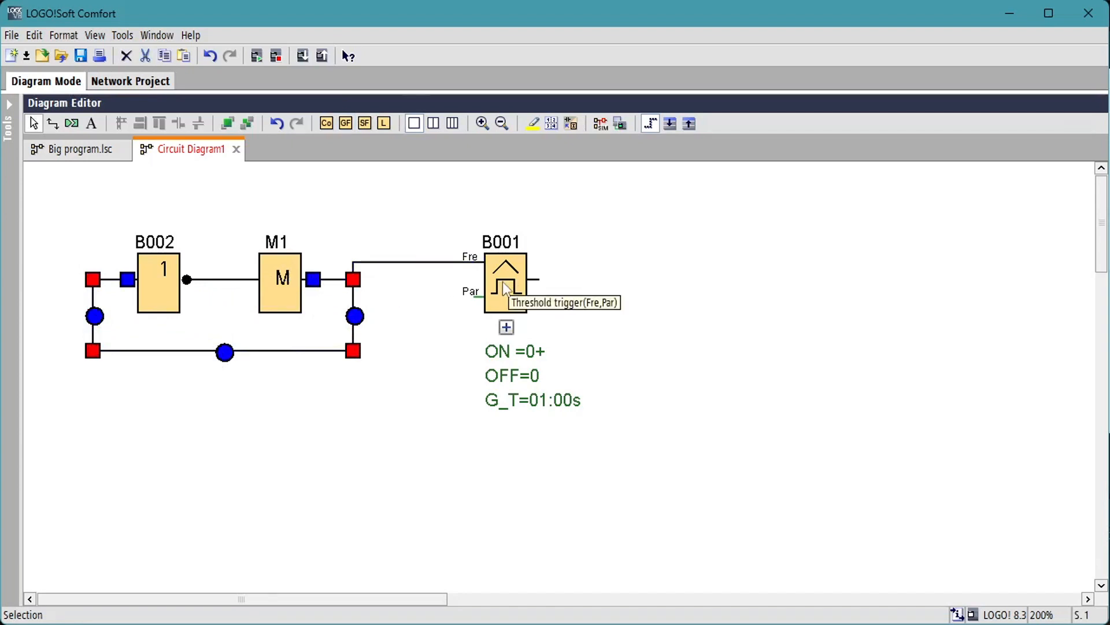
# - Name trigger B001 'Scans' with on threshold 1000, off 0 and gate time 2 s
pyautogui.doubleClick(506, 276)
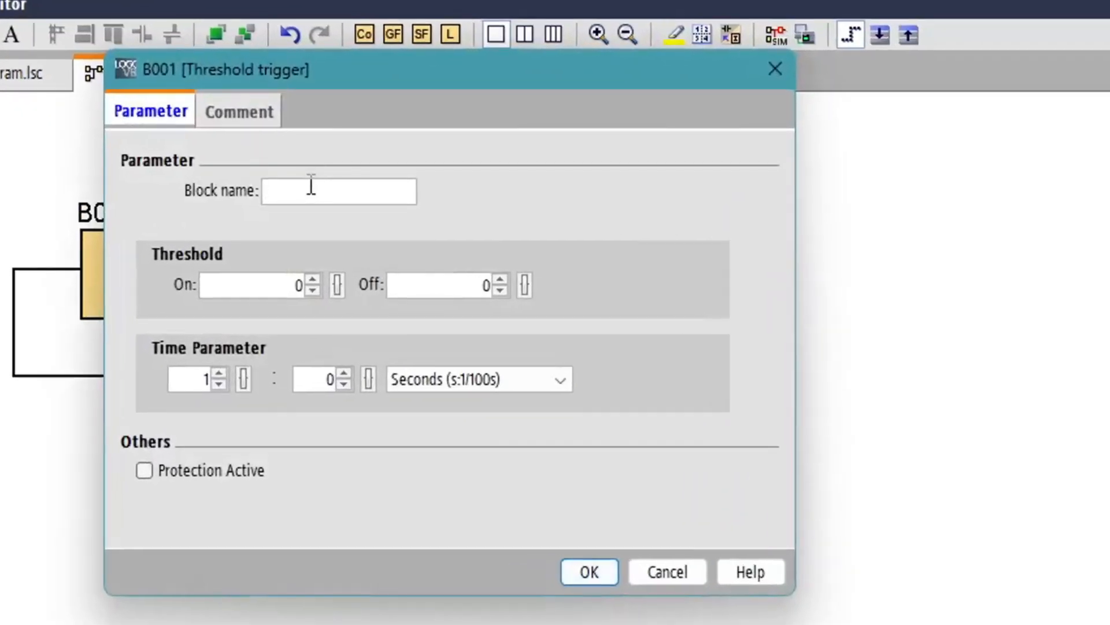
pyautogui.write('Scans/s')
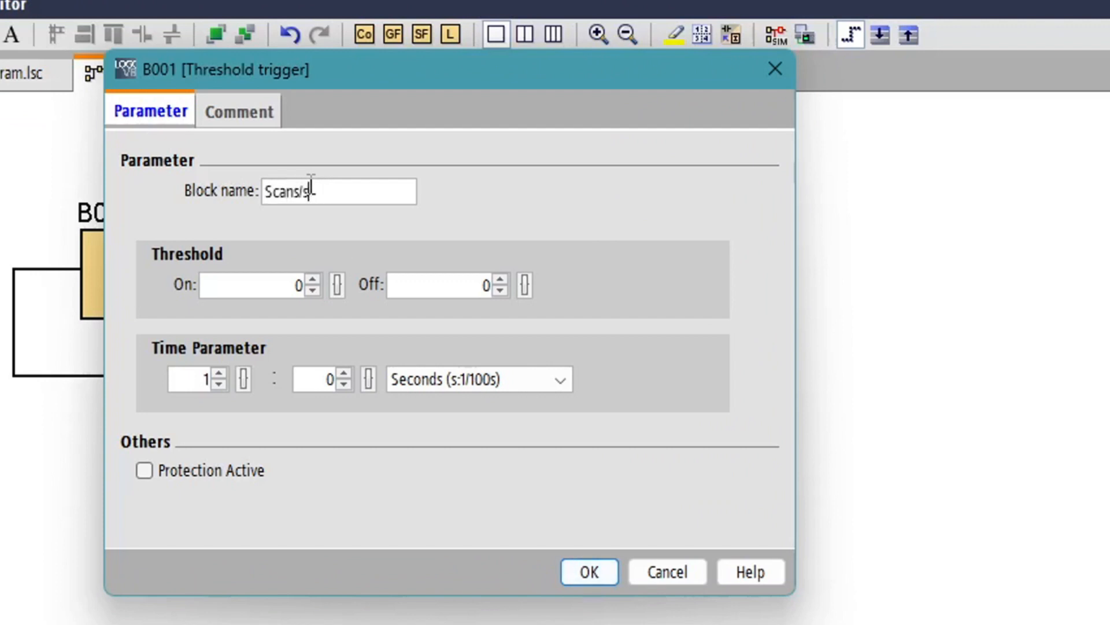
pyautogui.press('Backspace')
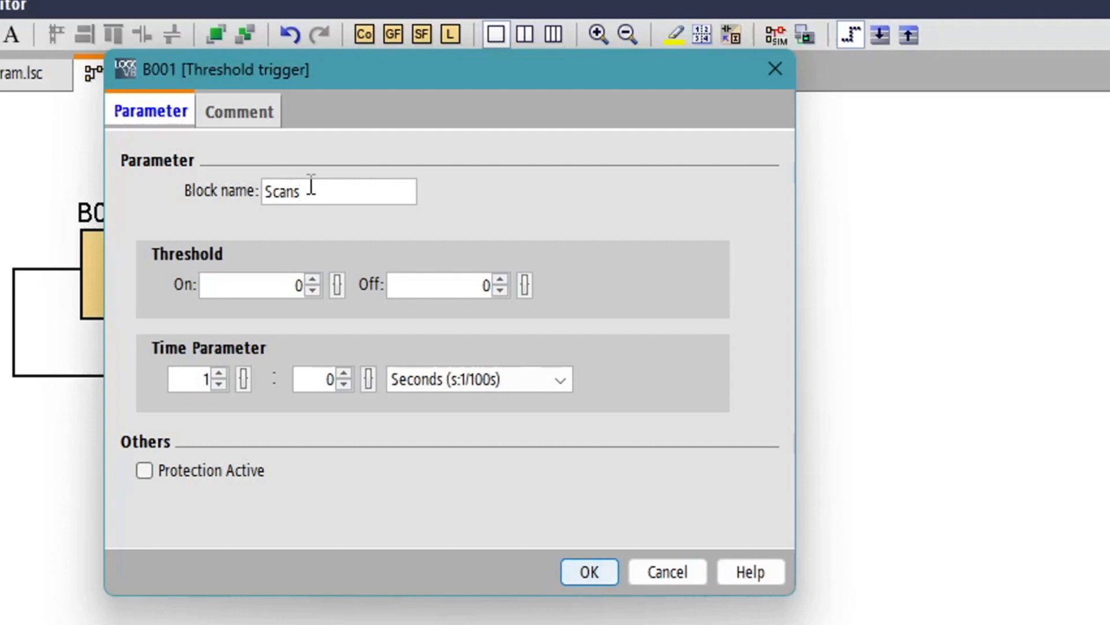
pyautogui.write('1000')
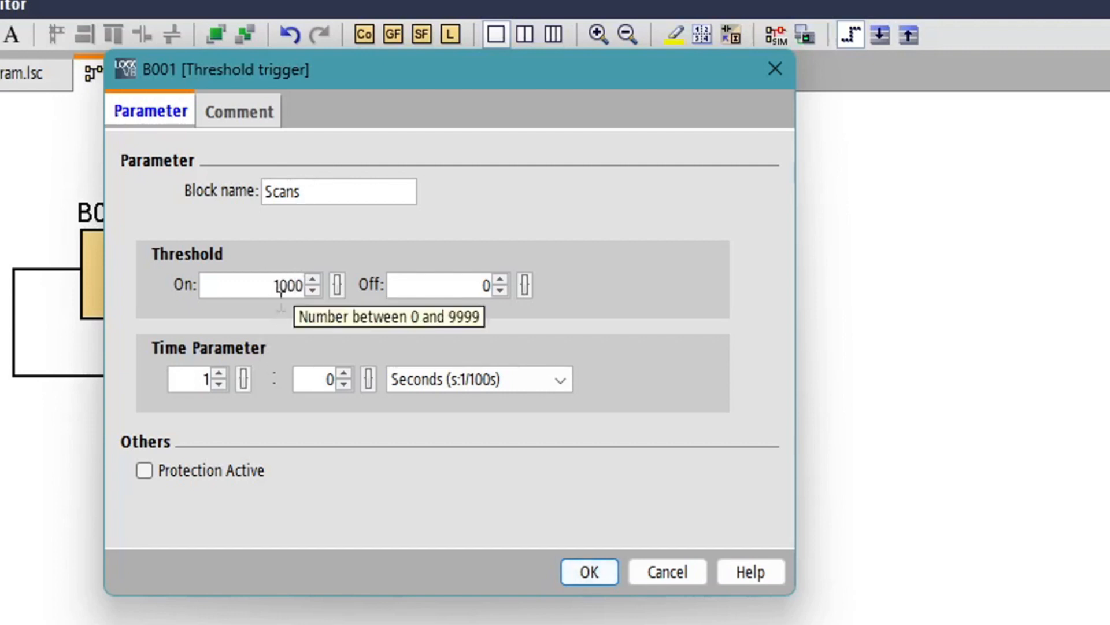
pyautogui.click(589, 572)
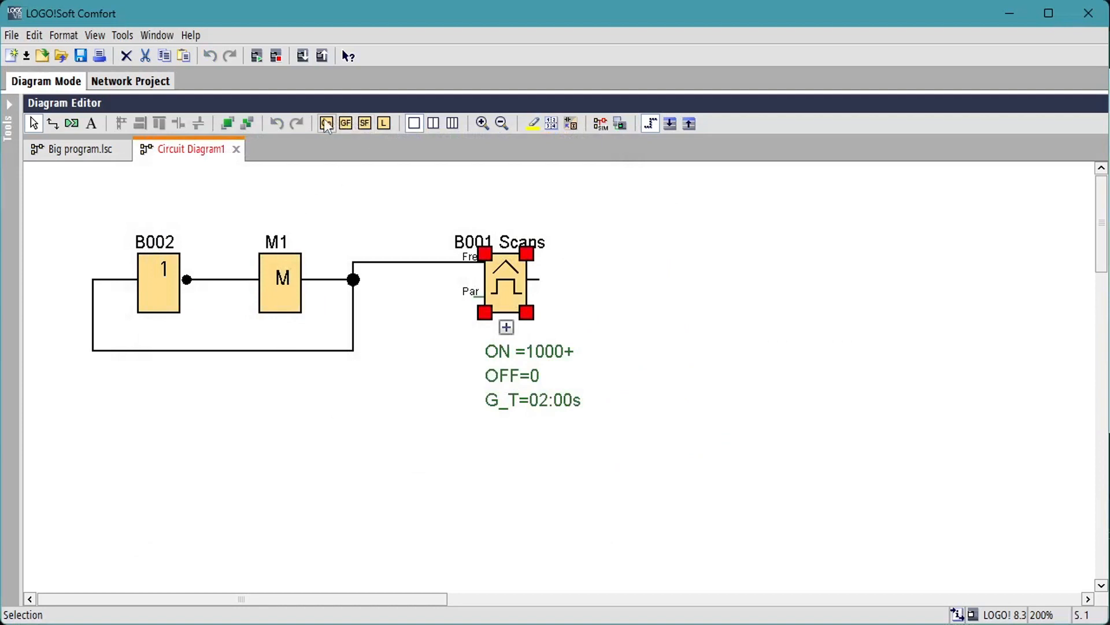
# - Wire an open connector X1 from the Co blocks onto the Scans trigger's output
pyautogui.click(326, 122)
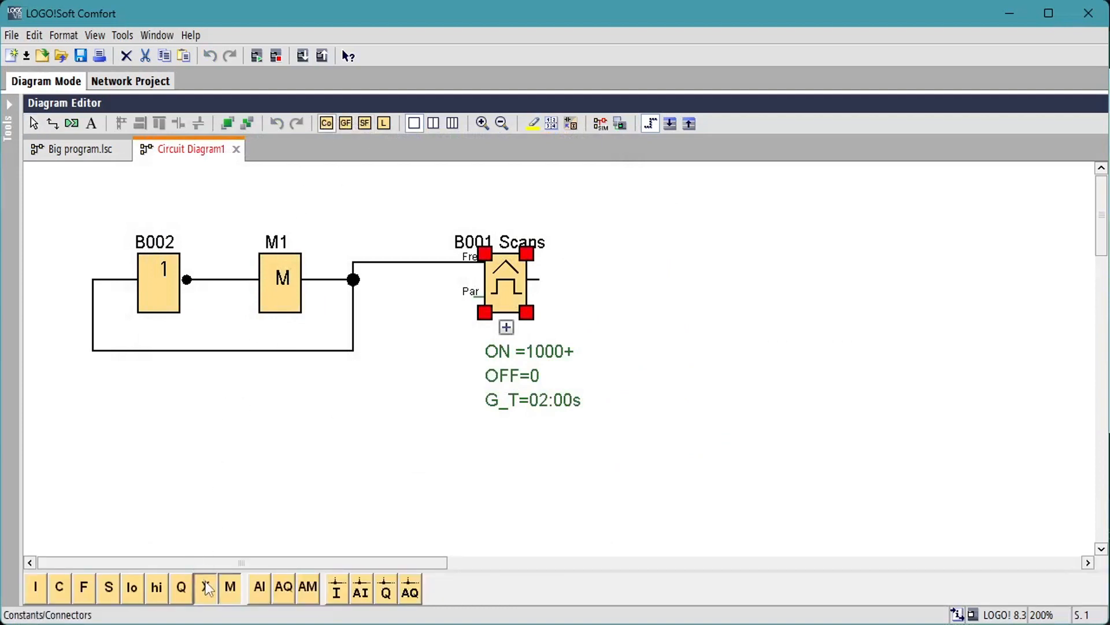
pyautogui.click(206, 588)
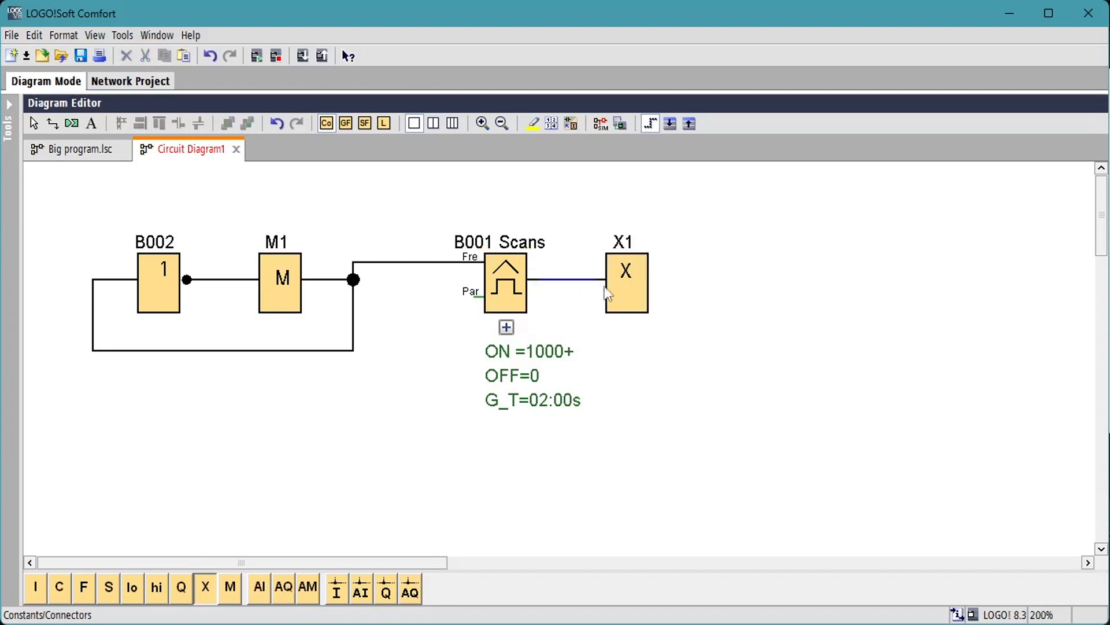
pyautogui.click(365, 122)
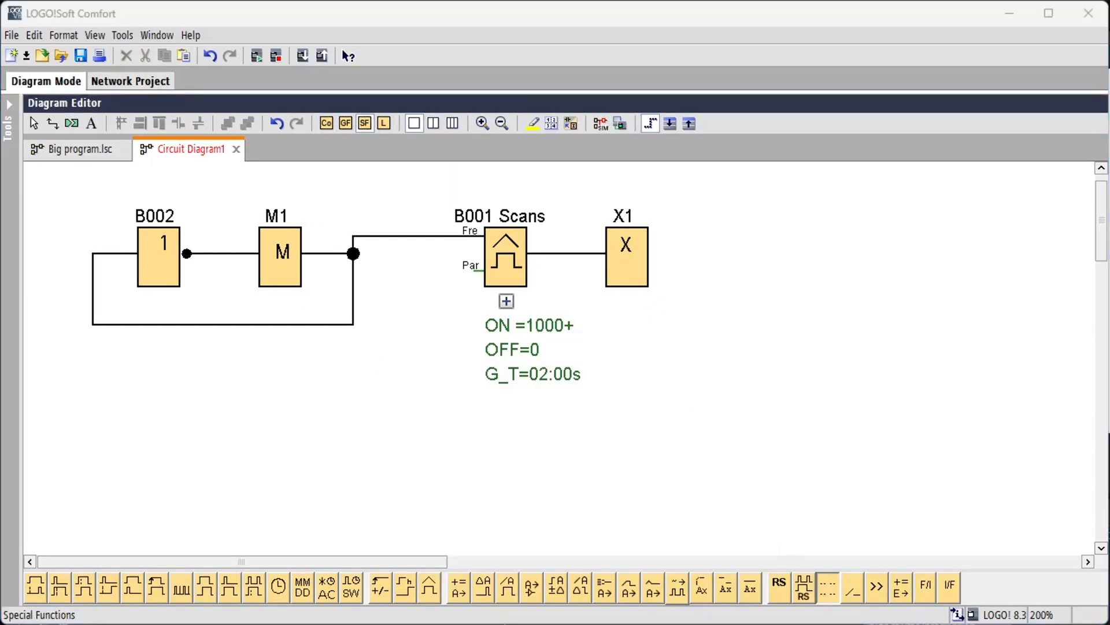
# - Add a 'Scan time' message block with text QuickPLC.com driving flag M2 set to backlight flag M25
pyautogui.click(295, 463)
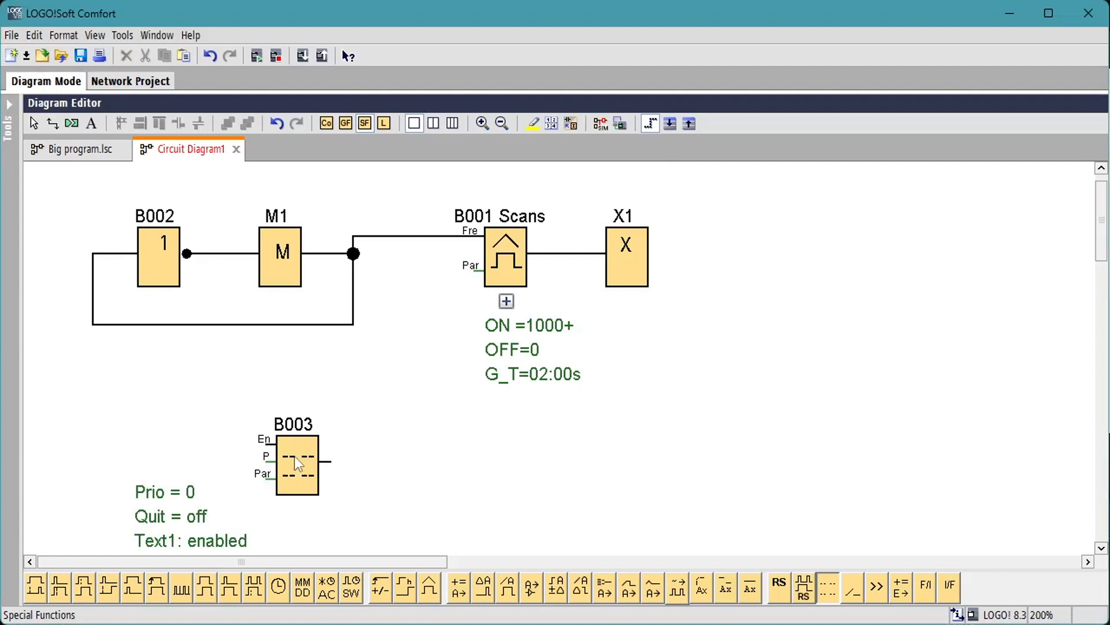
pyautogui.doubleClick(296, 464)
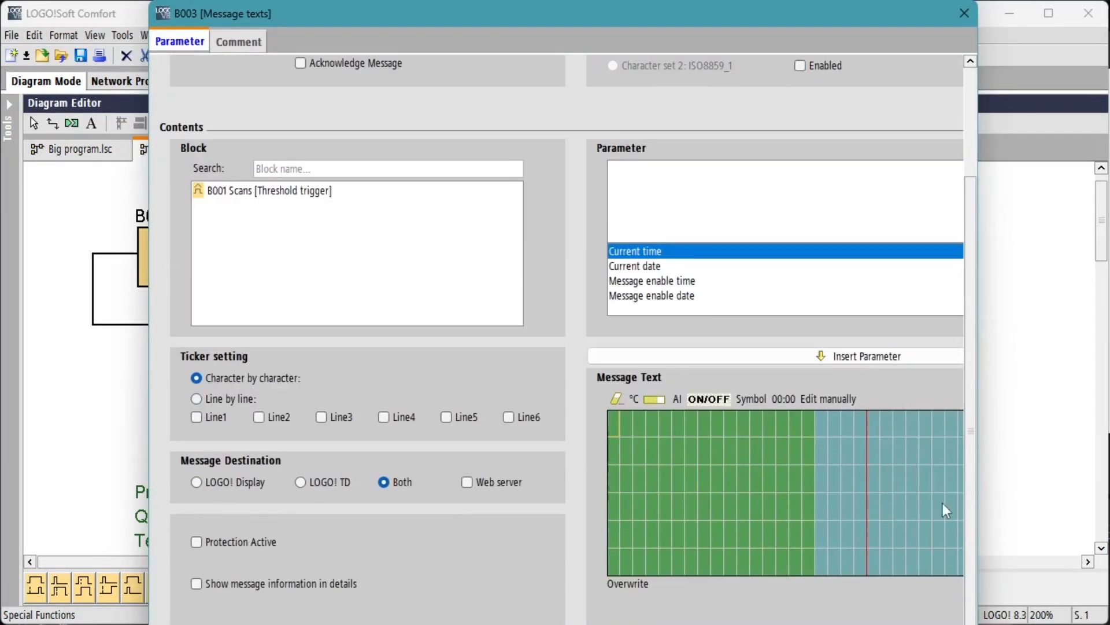
pyautogui.write('QuickPLC.com')
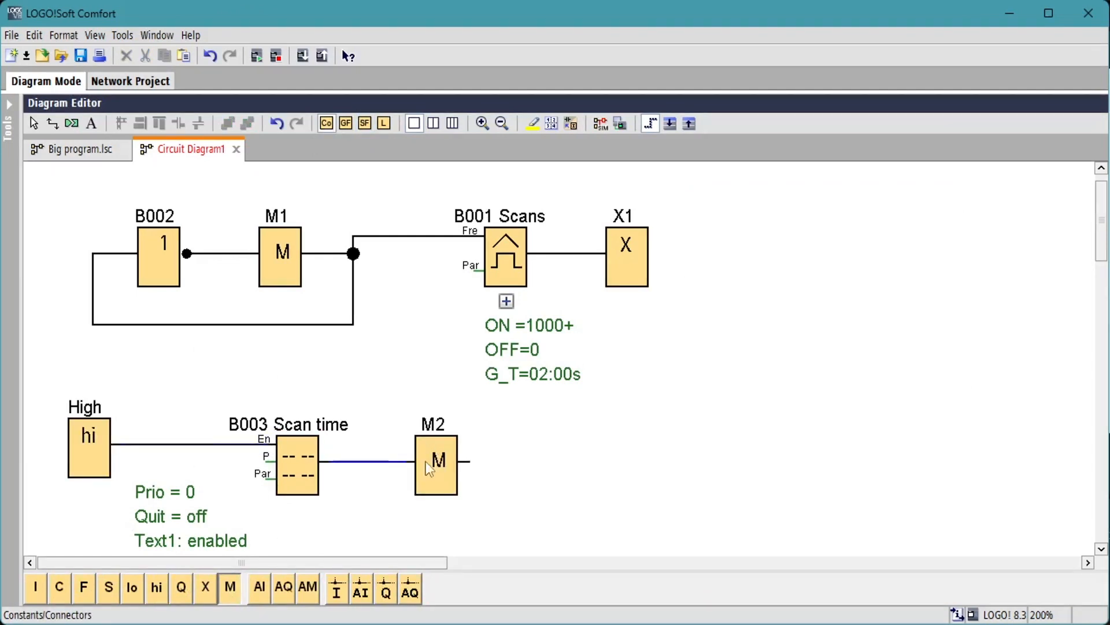
pyautogui.doubleClick(436, 464)
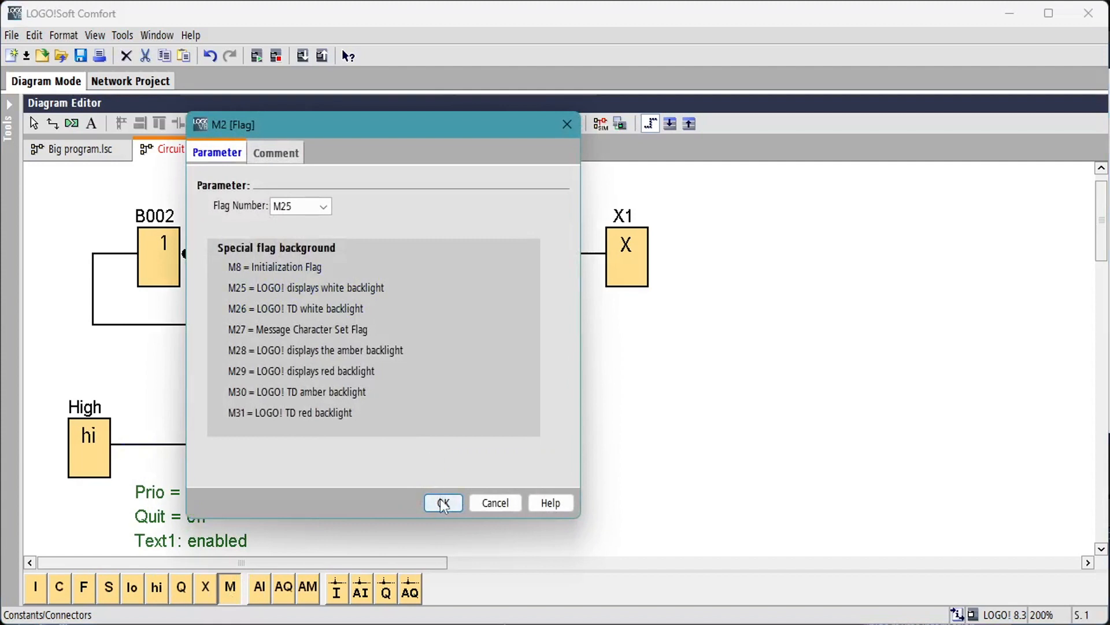
pyautogui.click(442, 503)
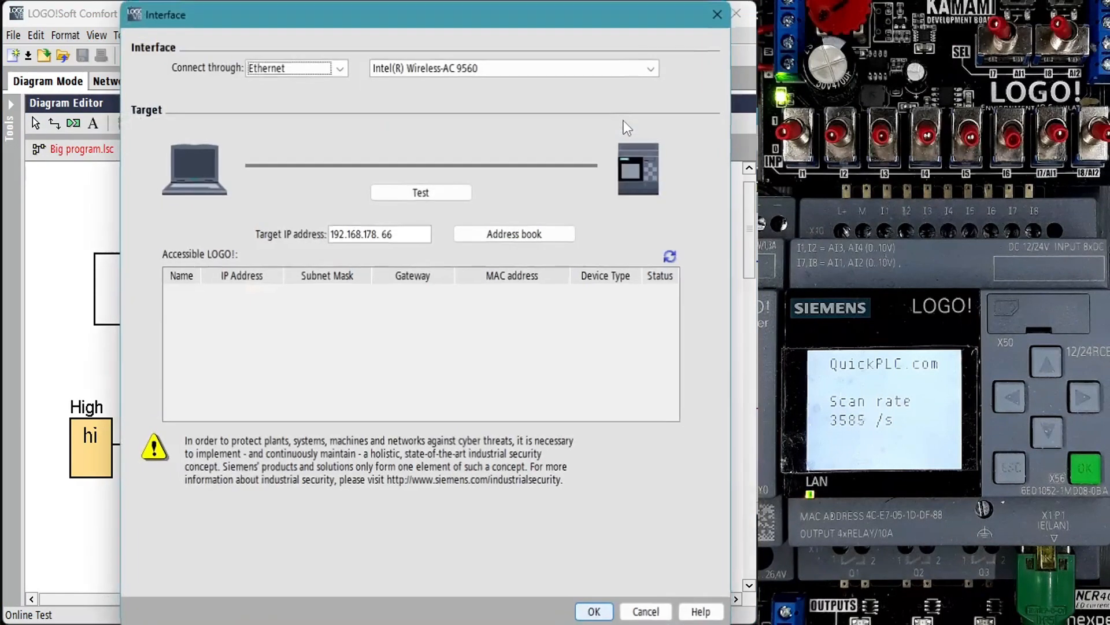
# - Confirm the Ethernet interface to start online test of the scan-rate circuit
pyautogui.click(593, 611)
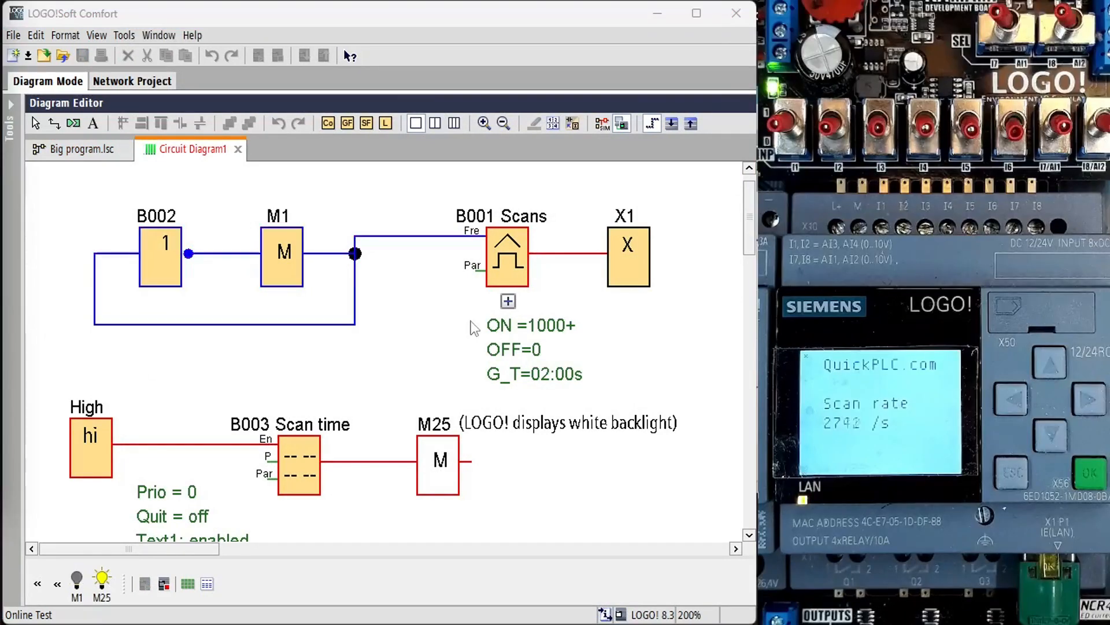
# - End the online test and move to the Big program.lsc diagram
pyautogui.click(123, 35)
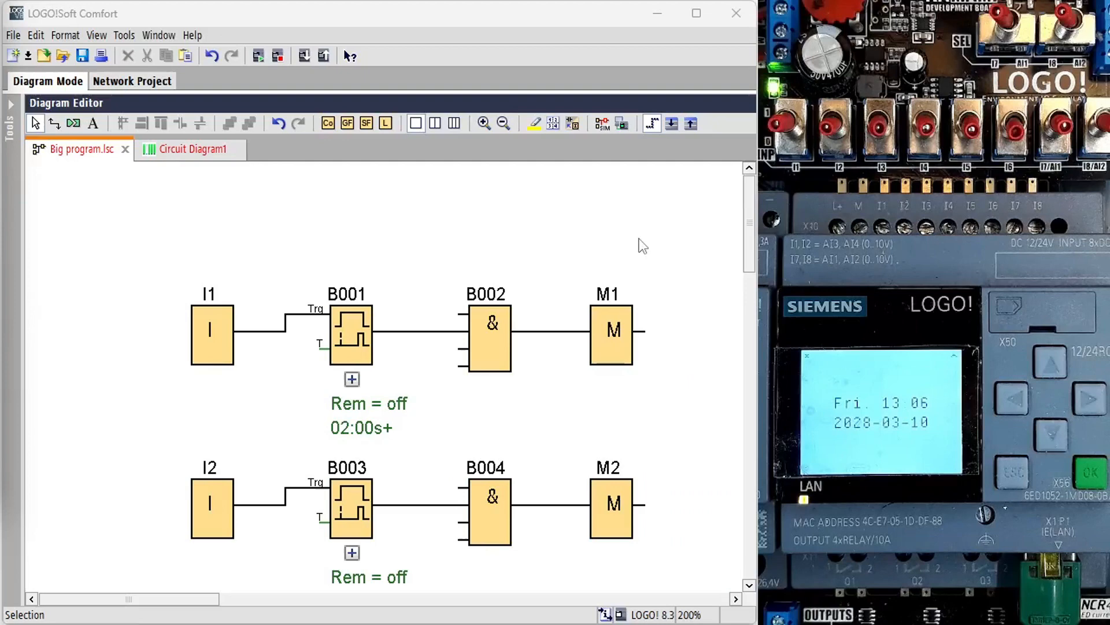
# - Zoom to the scan-rate circuit at the bottom of Big program and scroll right to review it
pyautogui.click(503, 124)
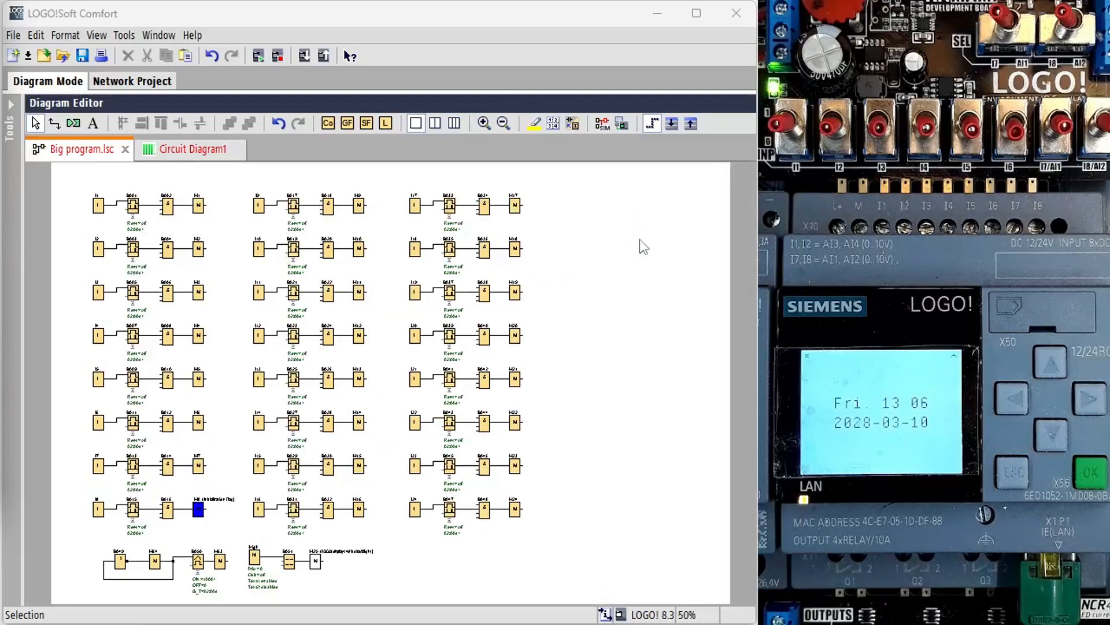
pyautogui.click(484, 124)
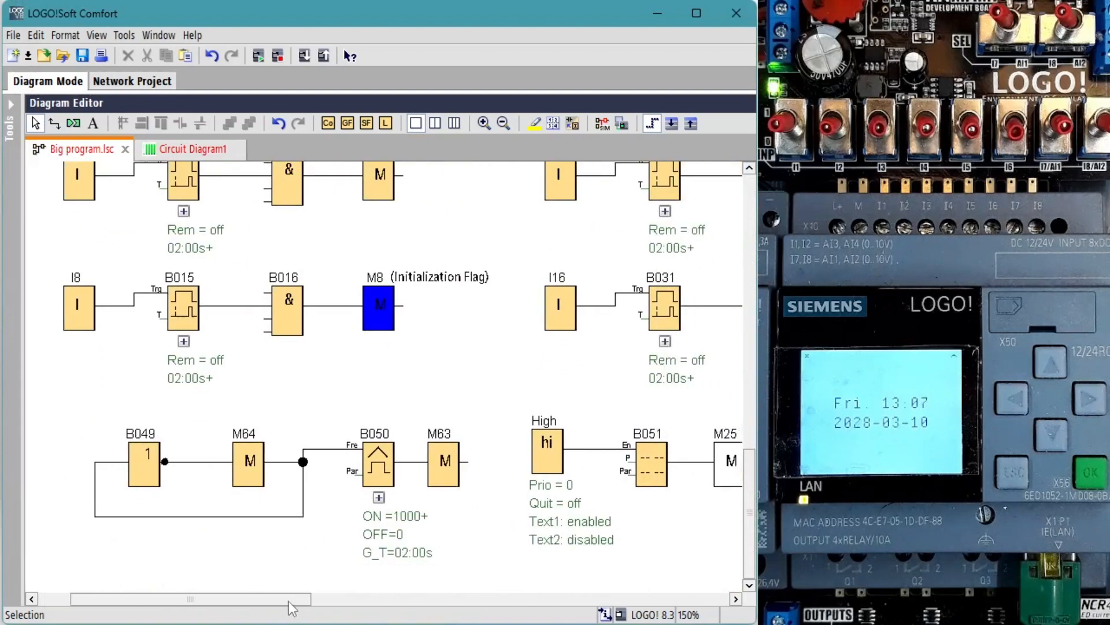
pyautogui.hscroll(3)
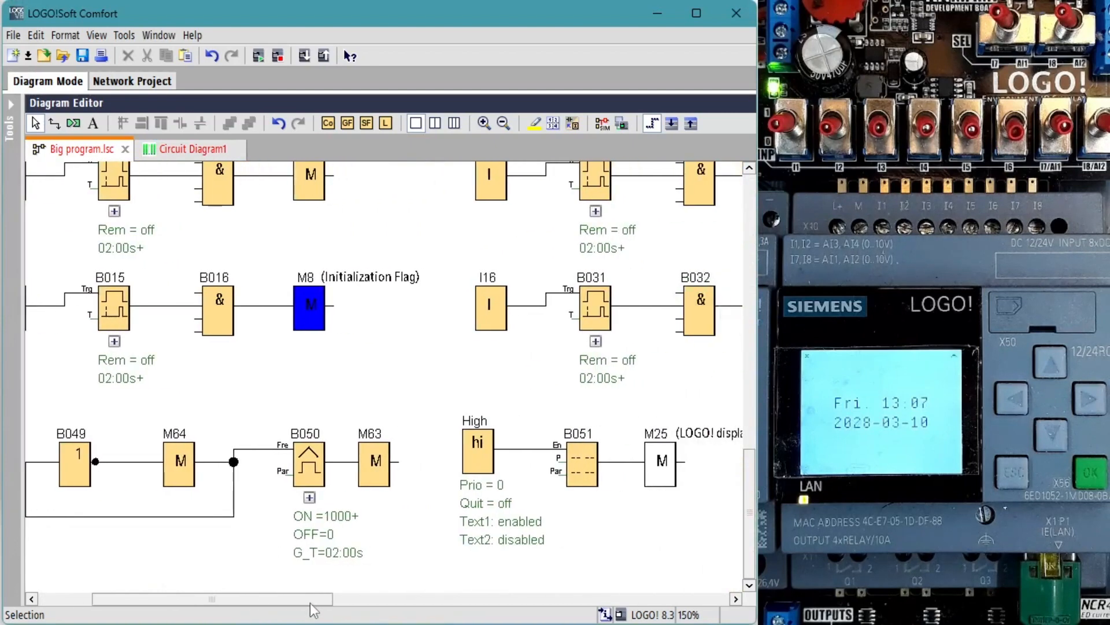
# - Transfer Big program.lsc from the PC to the LOGO! via Tools > Transfer
pyautogui.click(124, 35)
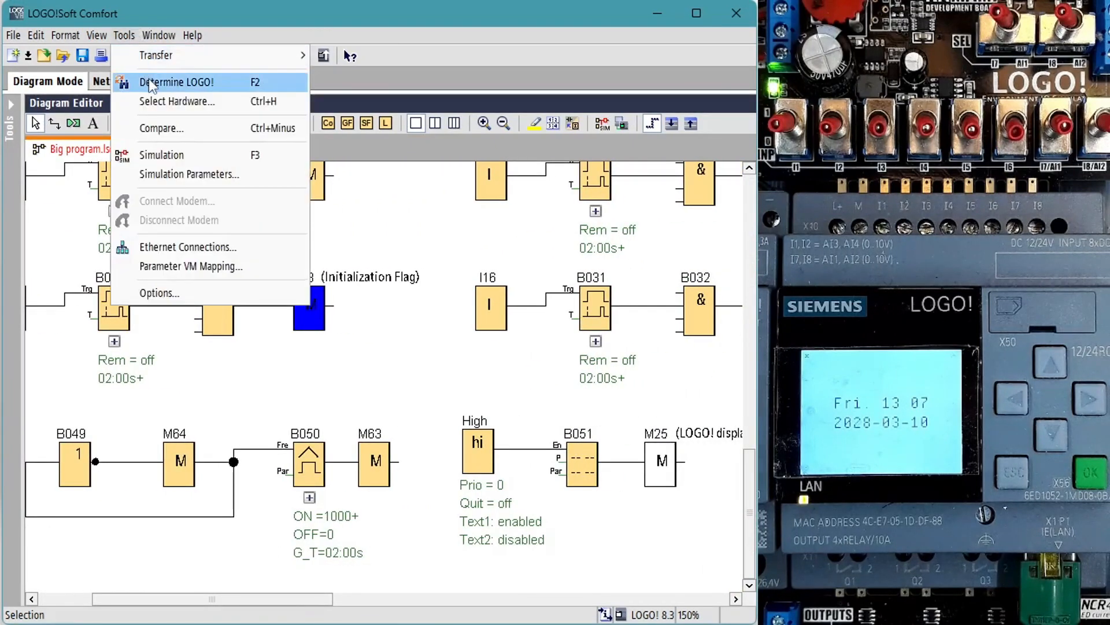
pyautogui.click(177, 82)
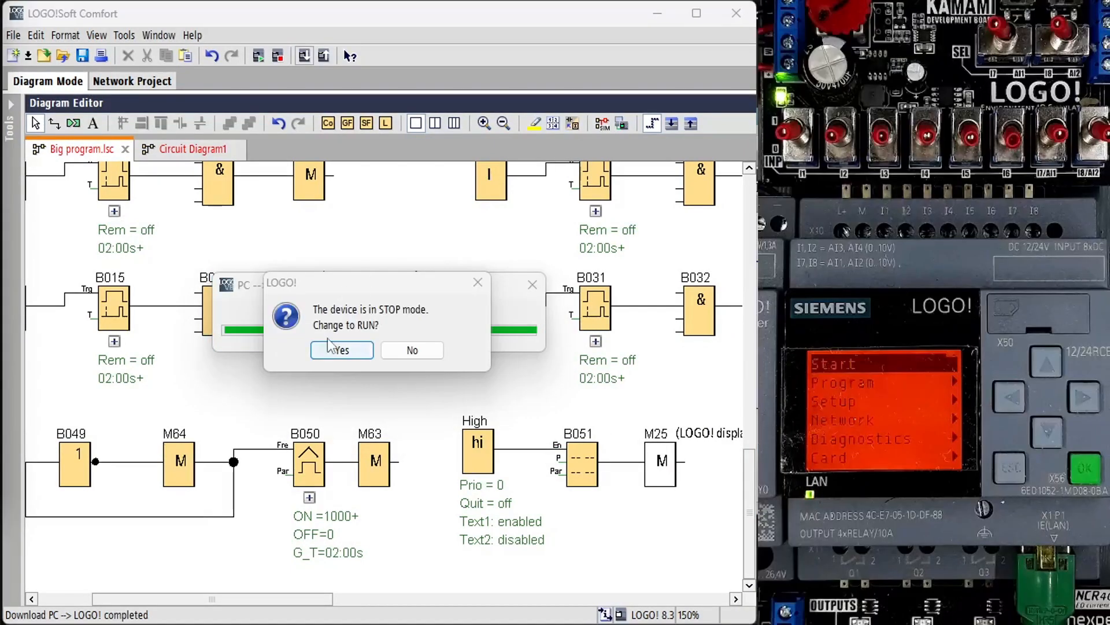
# - Switch the LOGO! to RUN and start online test over the Ethernet interface
pyautogui.click(341, 349)
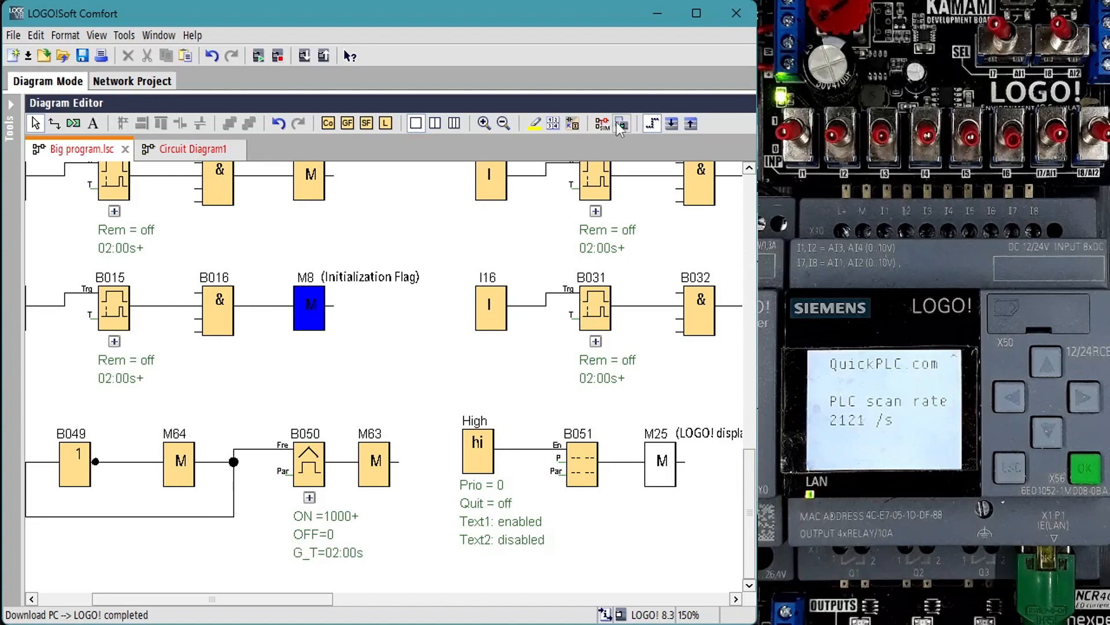
pyautogui.click(621, 124)
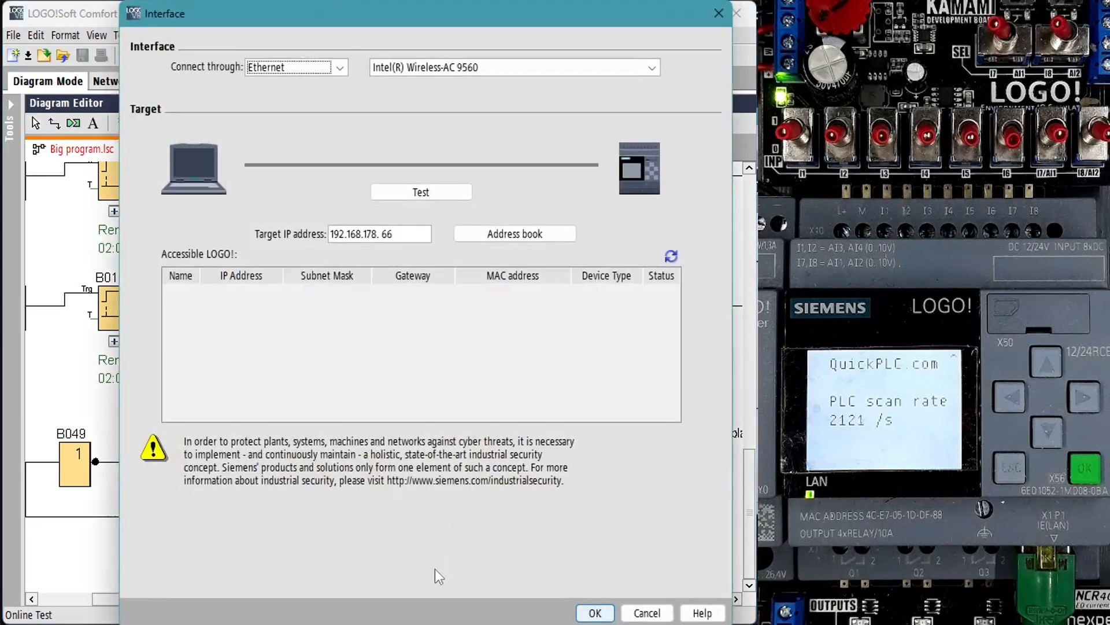
pyautogui.click(595, 613)
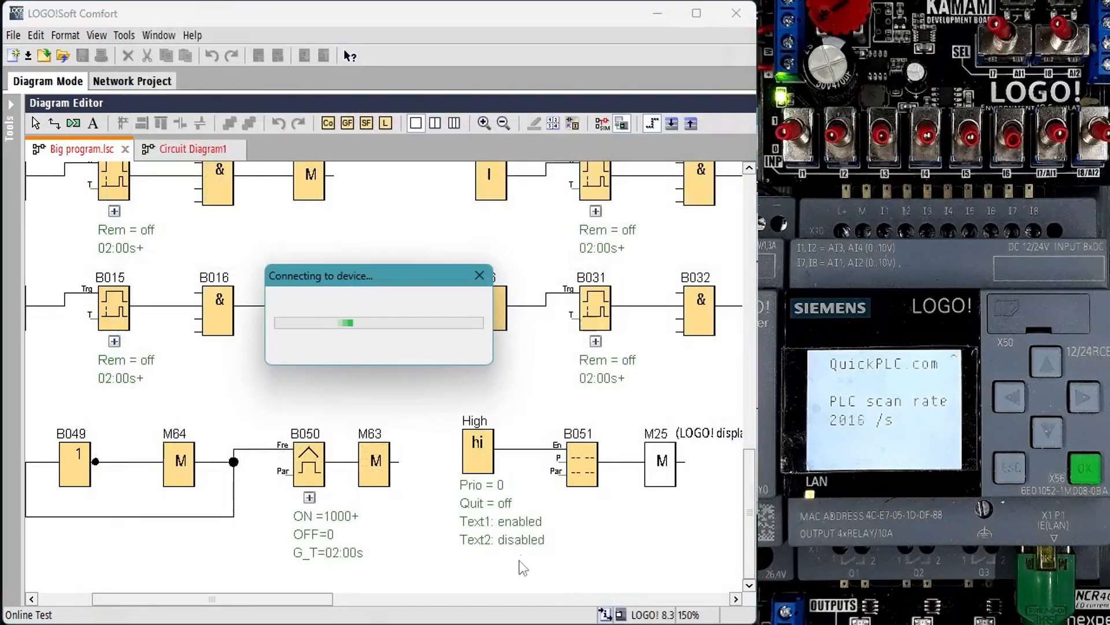